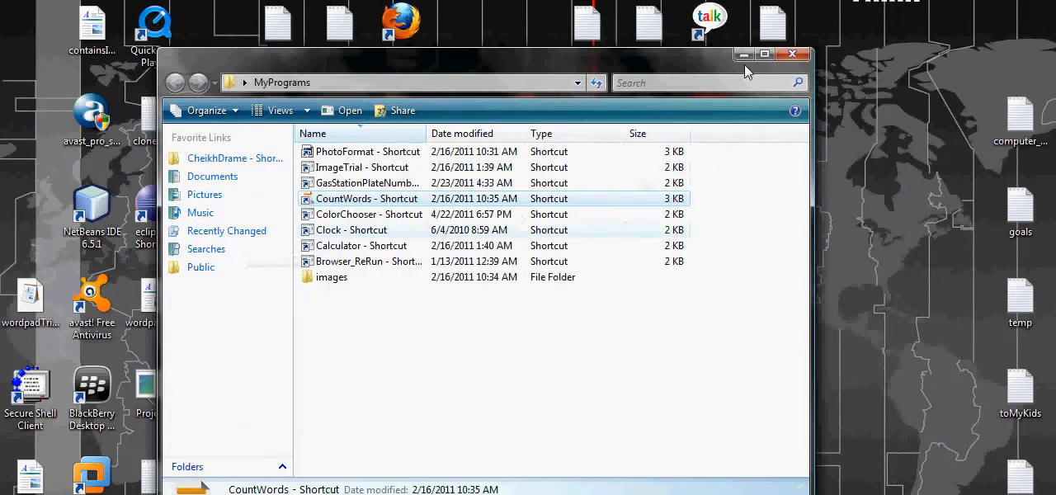
mouse_move(743, 54)
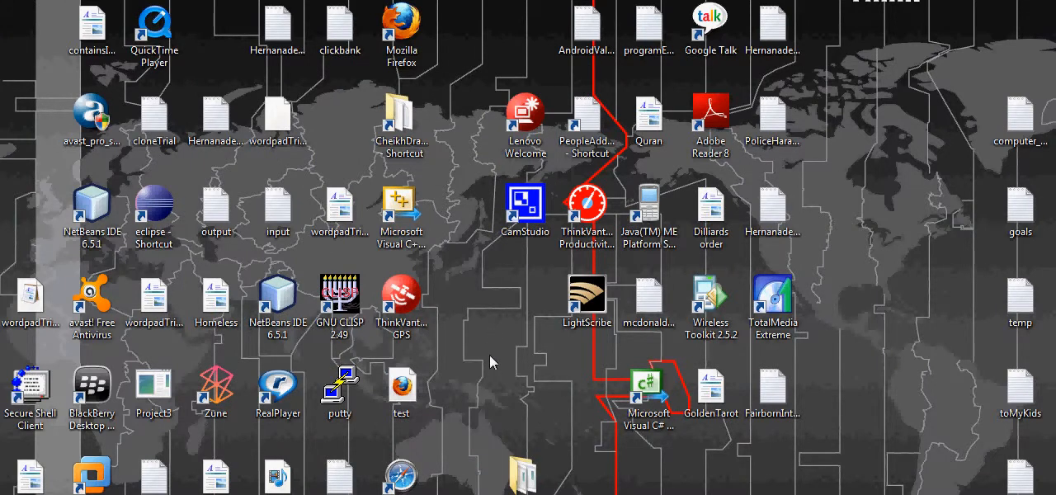
mouse_move(505, 410)
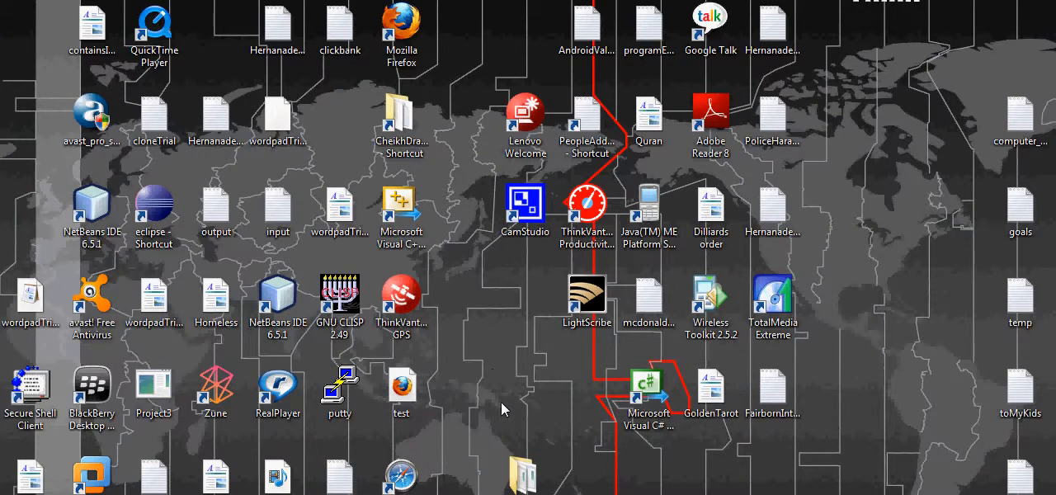
mouse_move(512, 405)
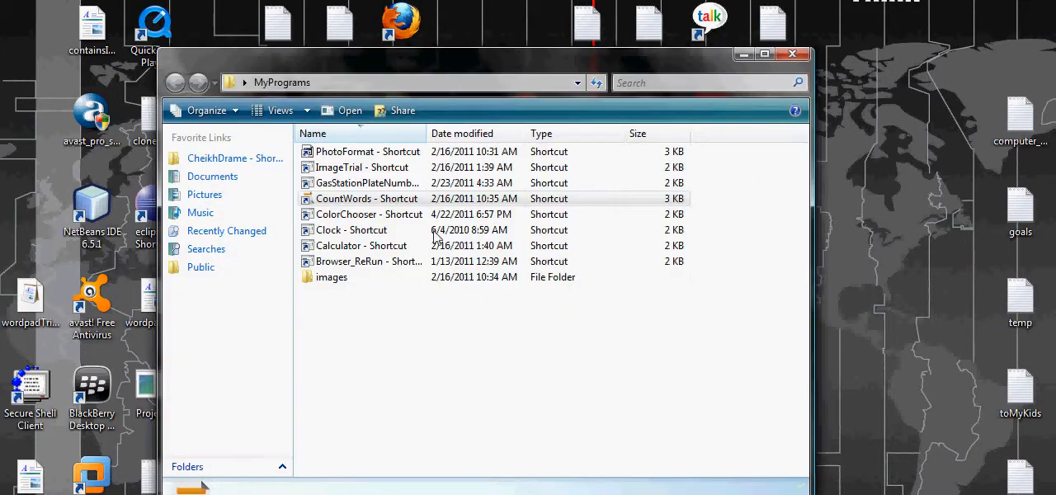
Launch PhotoFormat and browse the Google pictures folder for a photo to load.
left_click(367, 151)
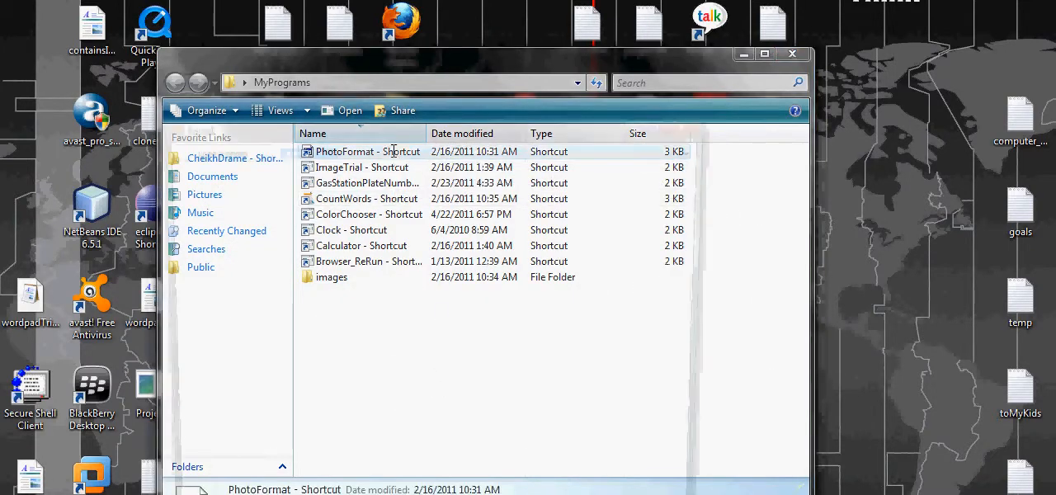
double_click(367, 151)
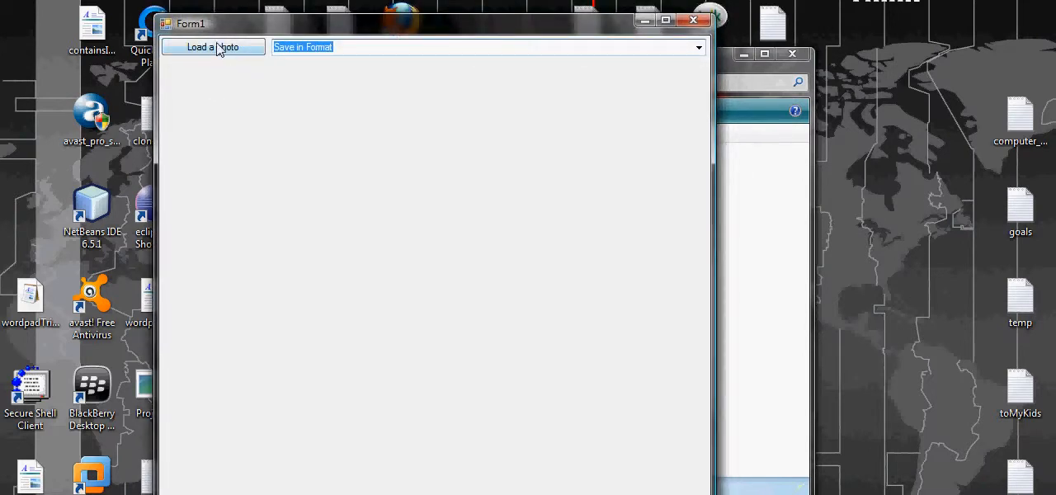
left_click(212, 47)
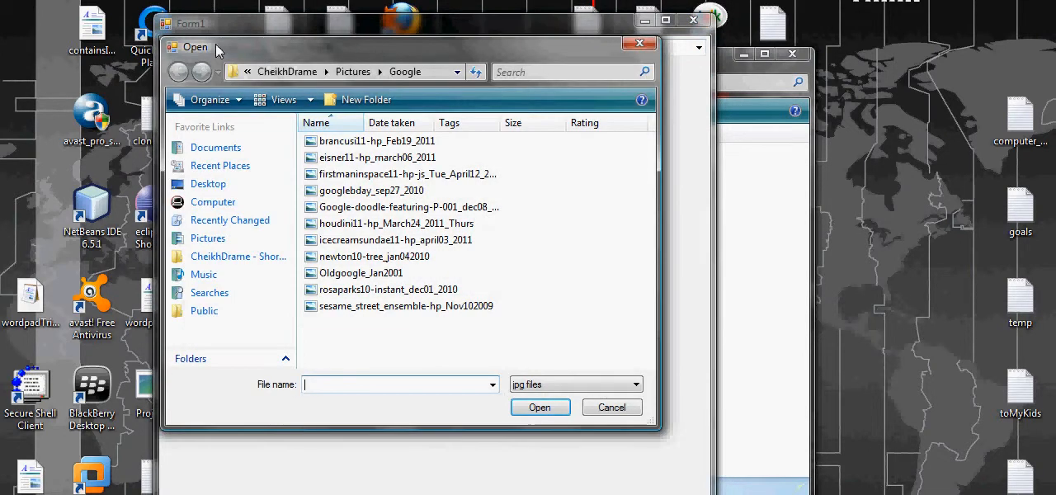
mouse_move(367, 169)
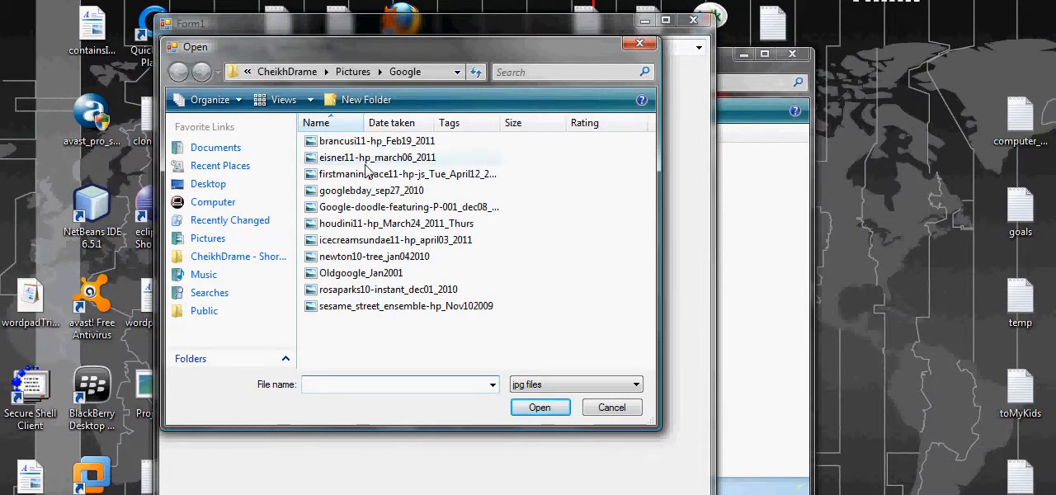
right_click(378, 157)
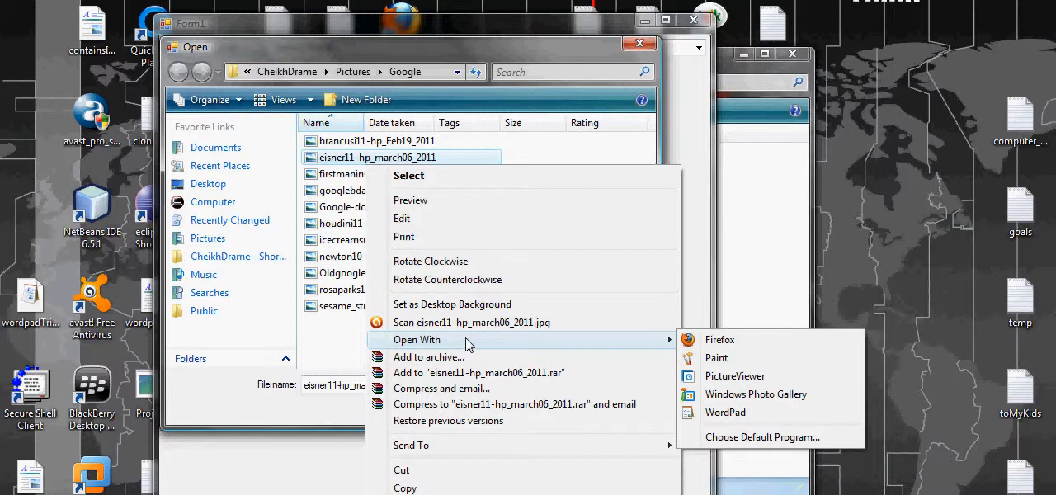
mouse_move(473, 341)
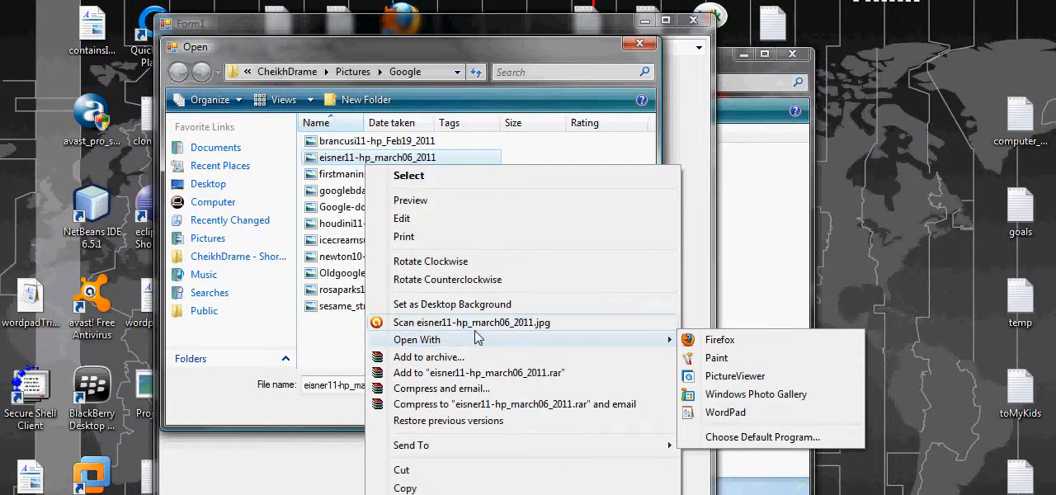
mouse_move(344, 285)
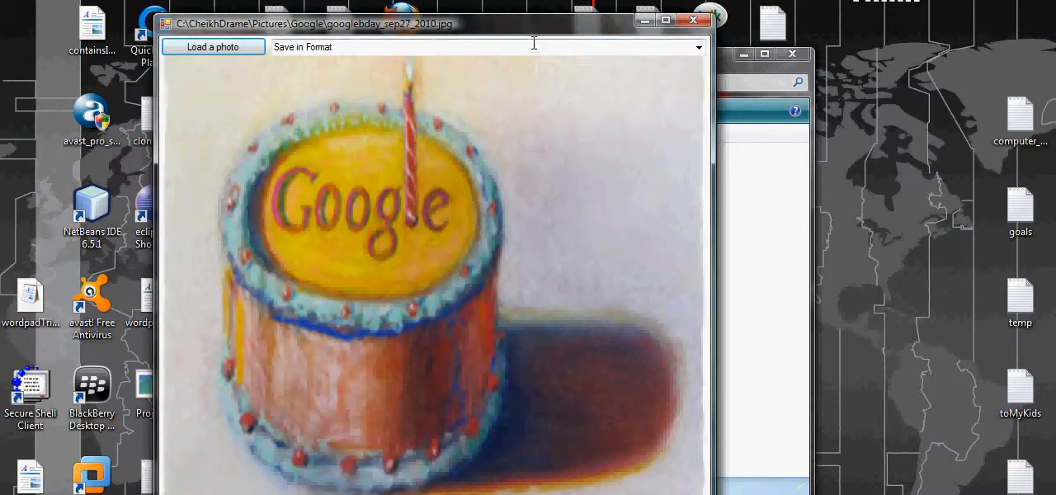
Set gif as the save format, cancel the Save As dialog, and close PhotoFormat.
left_click(698, 47)
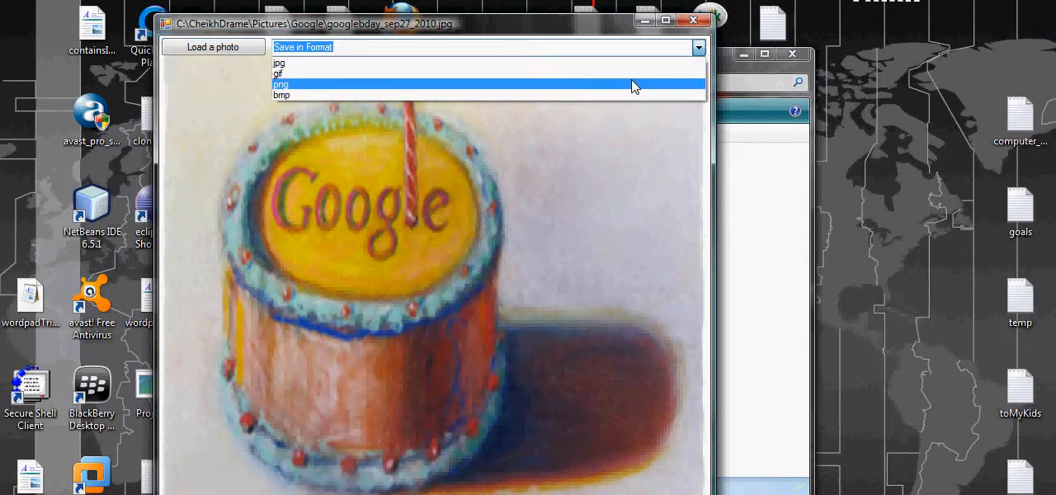
left_click(280, 73)
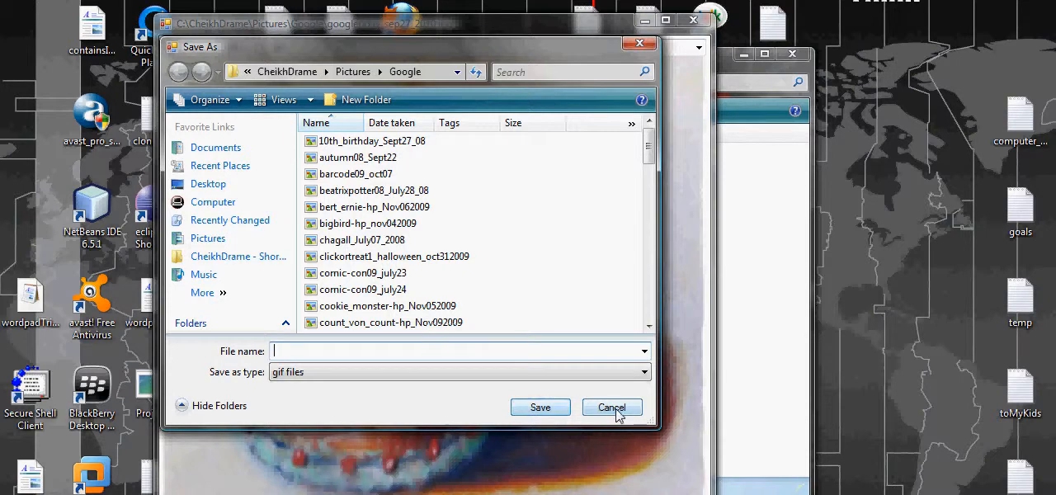
left_click(612, 407)
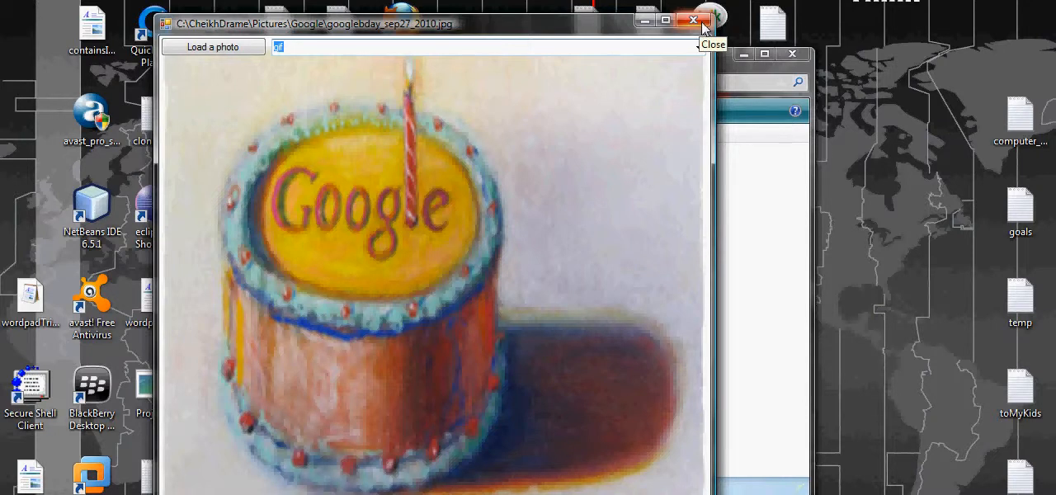
left_click(693, 21)
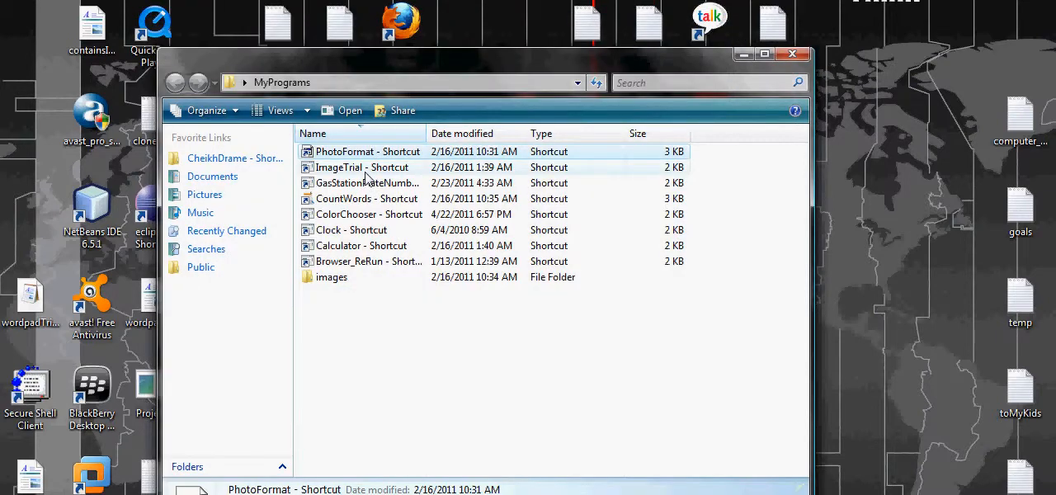
left_click(363, 167)
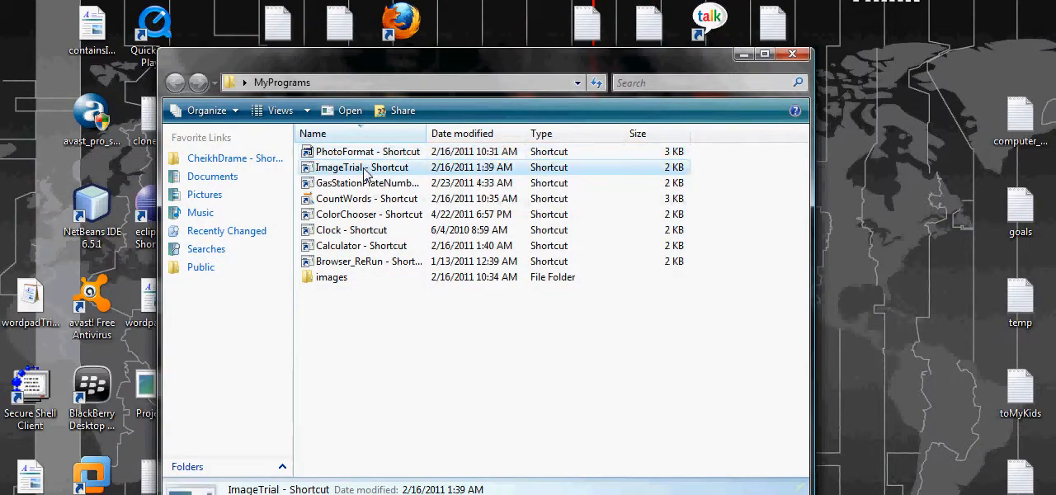
double_click(363, 167)
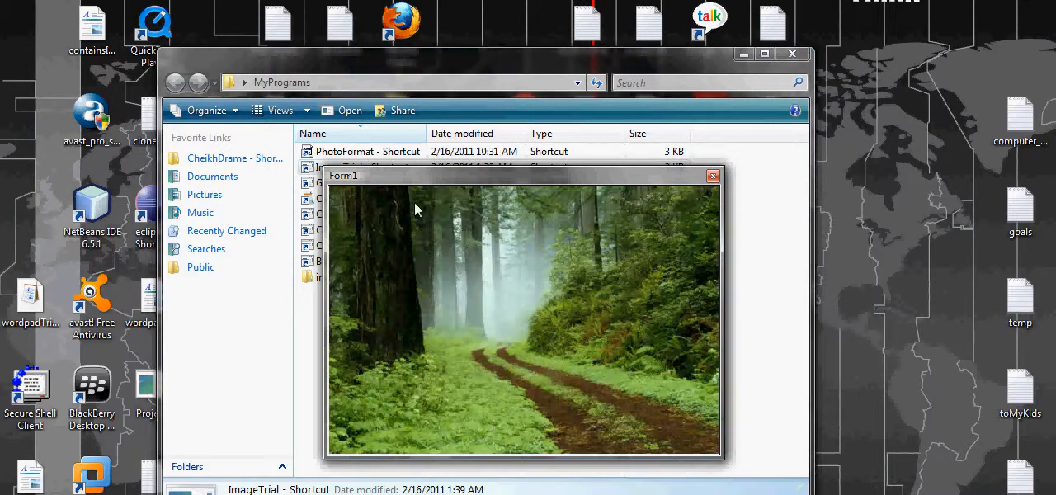
left_click_drag(520, 174, 859, 379)
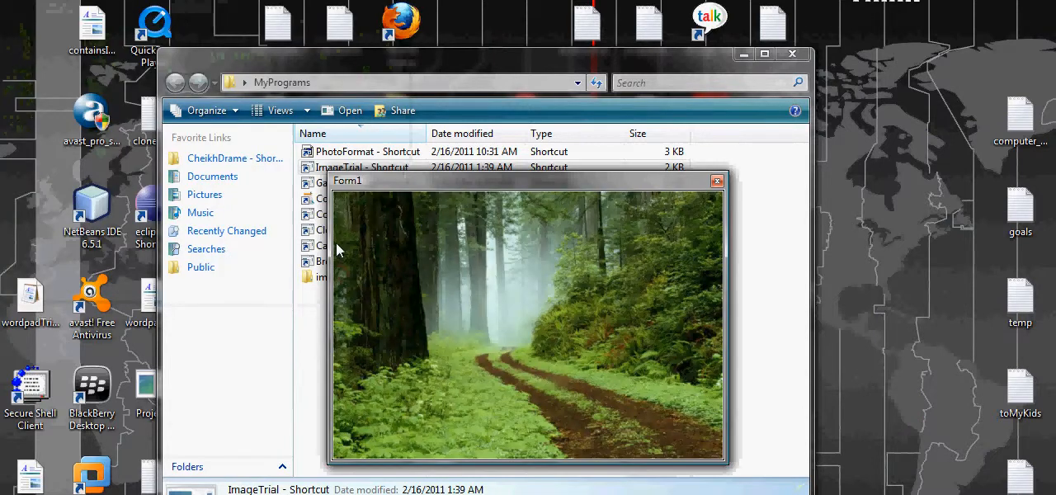
left_click_drag(528, 180, 858, 378)
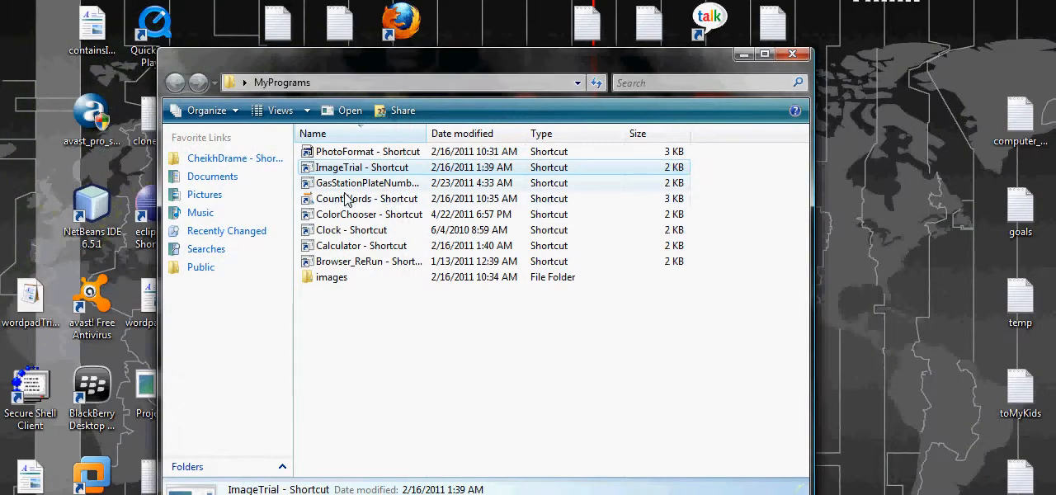
left_click(367, 182)
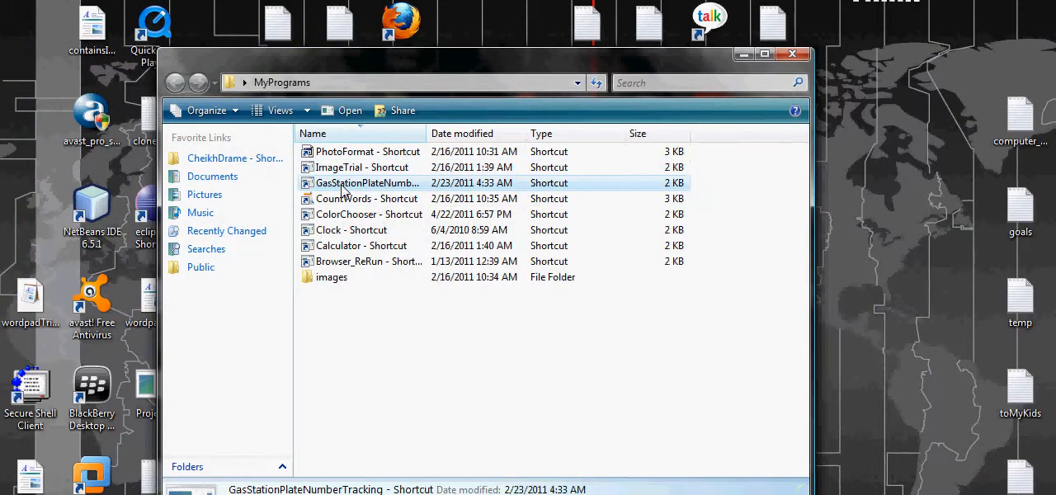
double_click(368, 183)
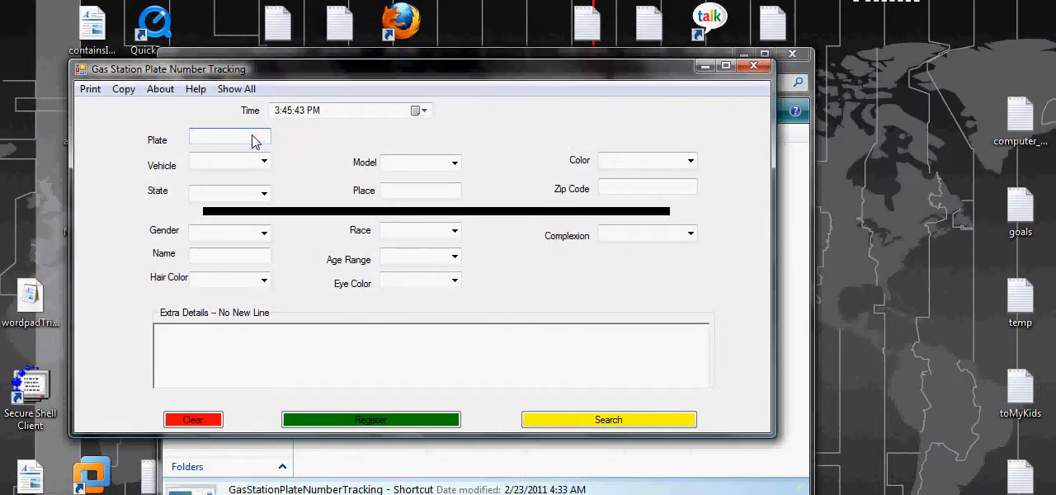
left_click(229, 137)
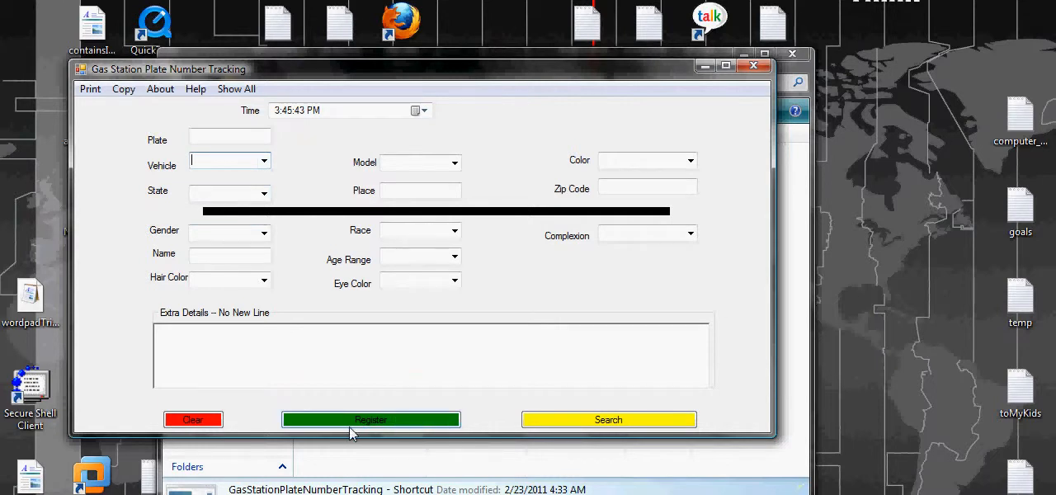
mouse_move(459, 442)
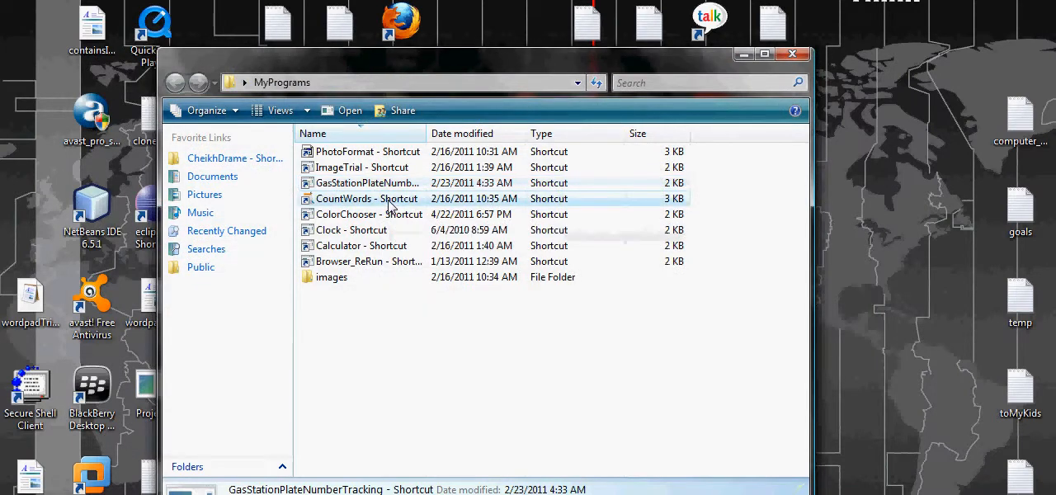
double_click(364, 198)
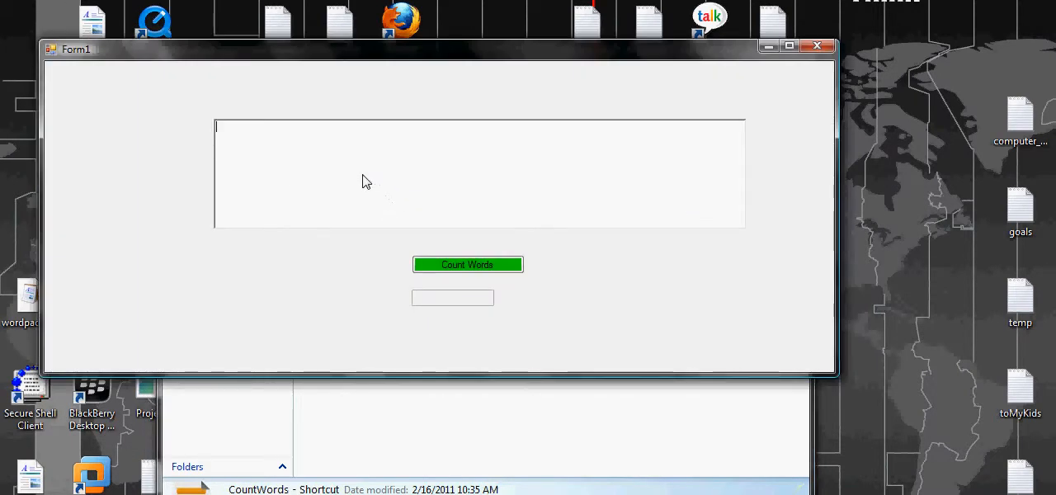
mouse_move(375, 164)
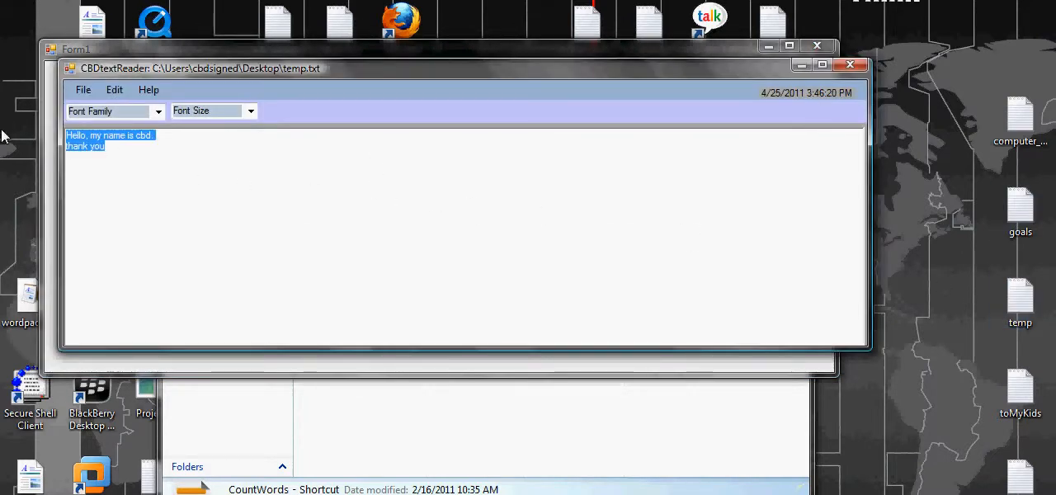
mouse_move(774, 139)
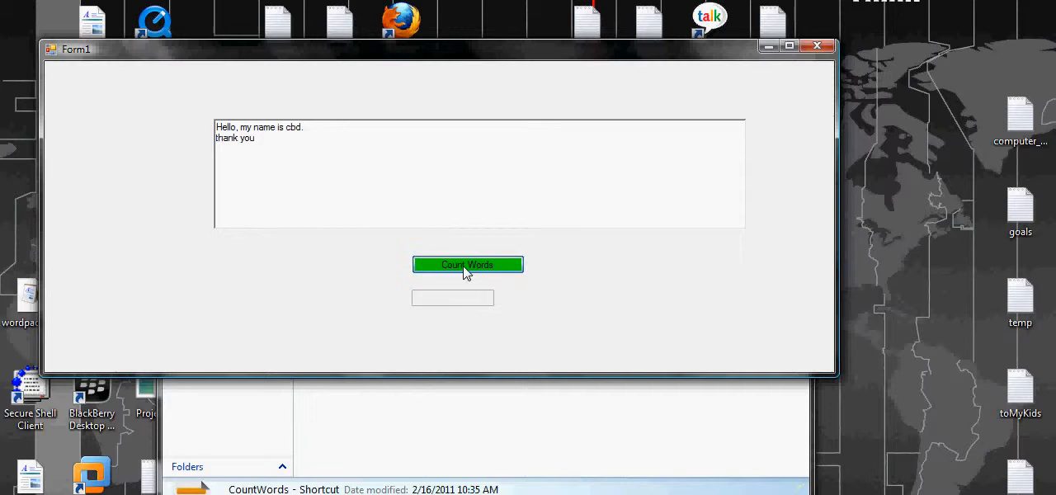
left_click(467, 264)
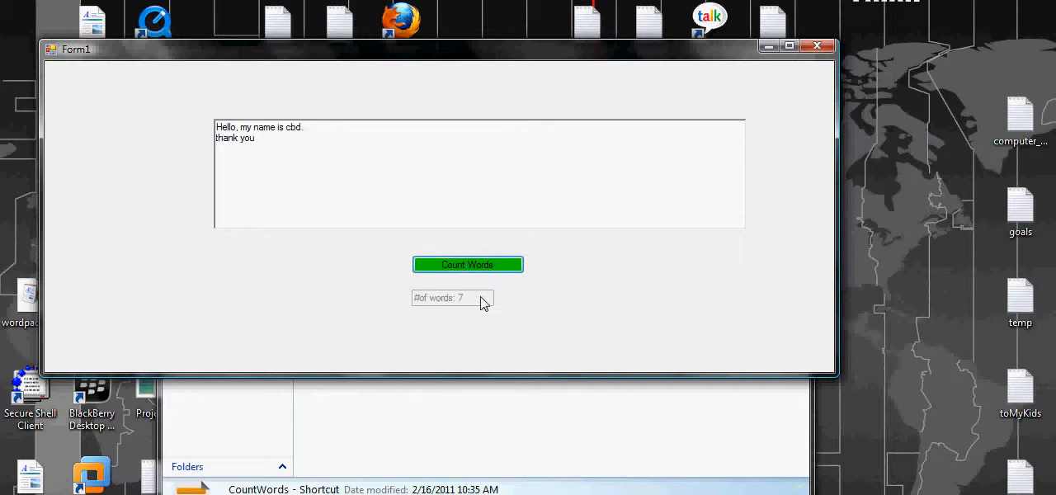
mouse_move(817, 46)
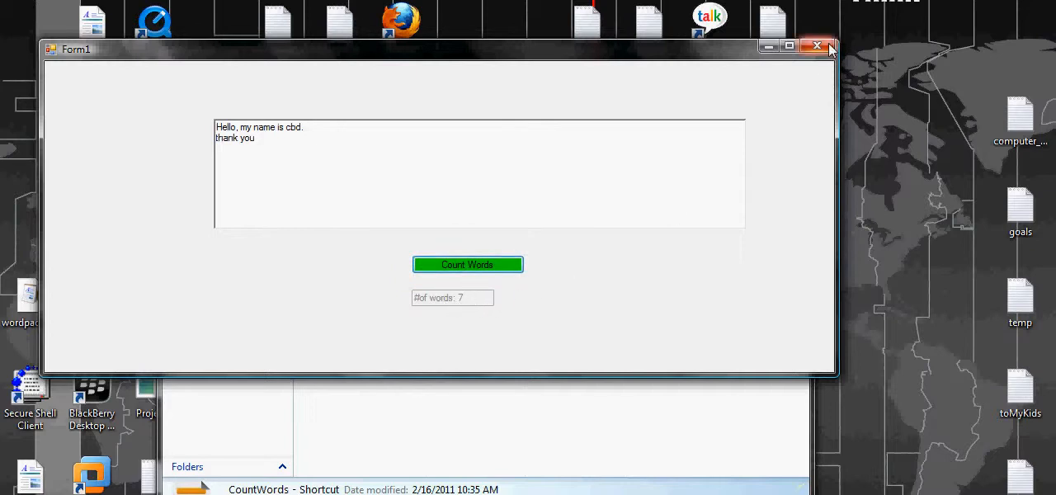
mouse_move(817, 47)
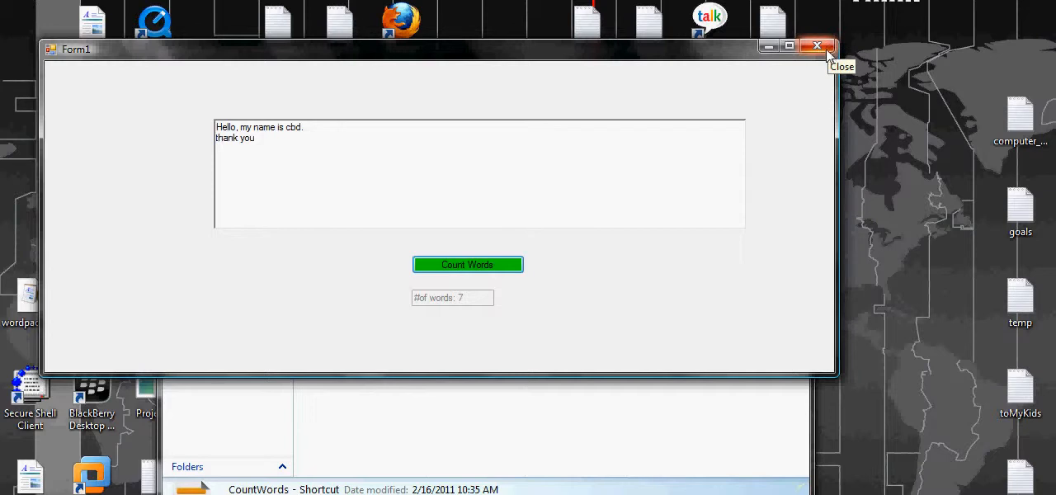
left_click(817, 46)
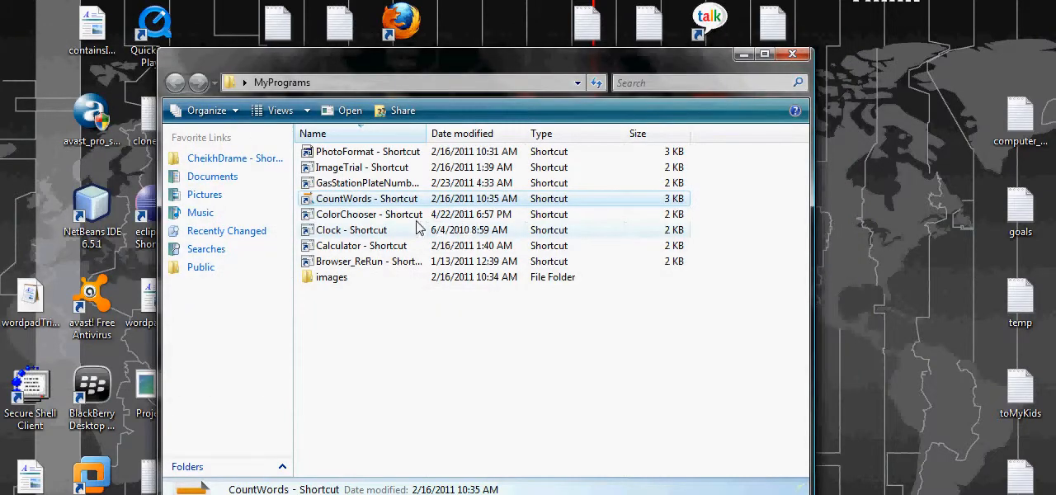
double_click(368, 214)
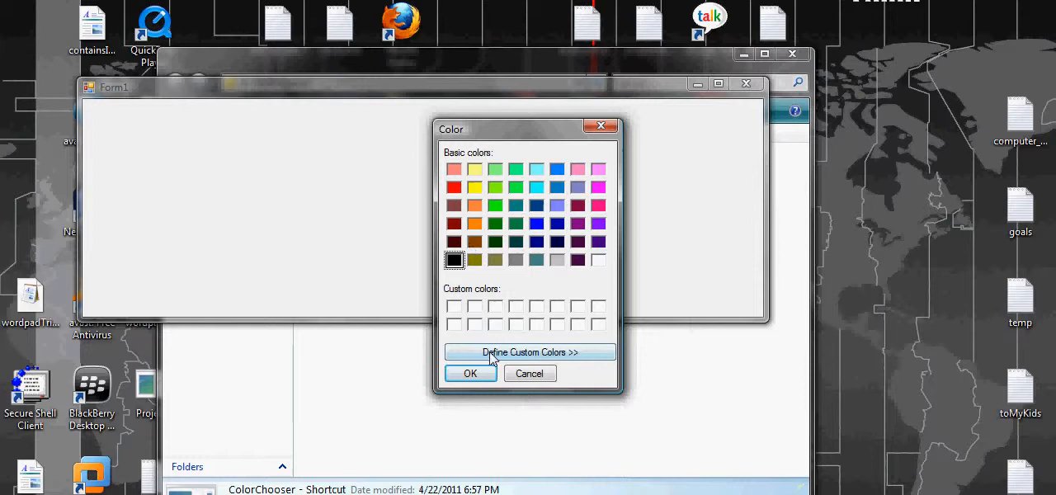
Colour the form dark blue, then enter custom Red/Green/Blue values in the colour editor.
left_click(557, 224)
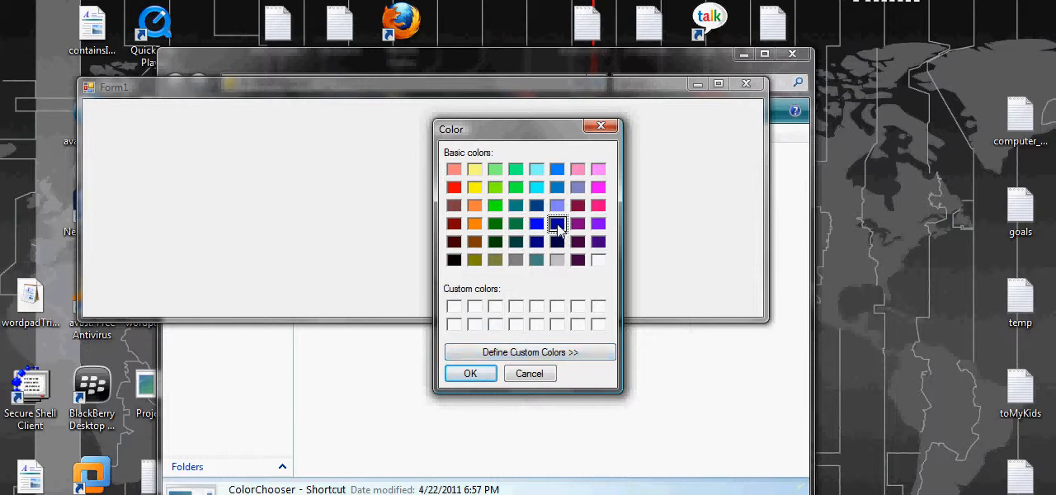
left_click(470, 373)
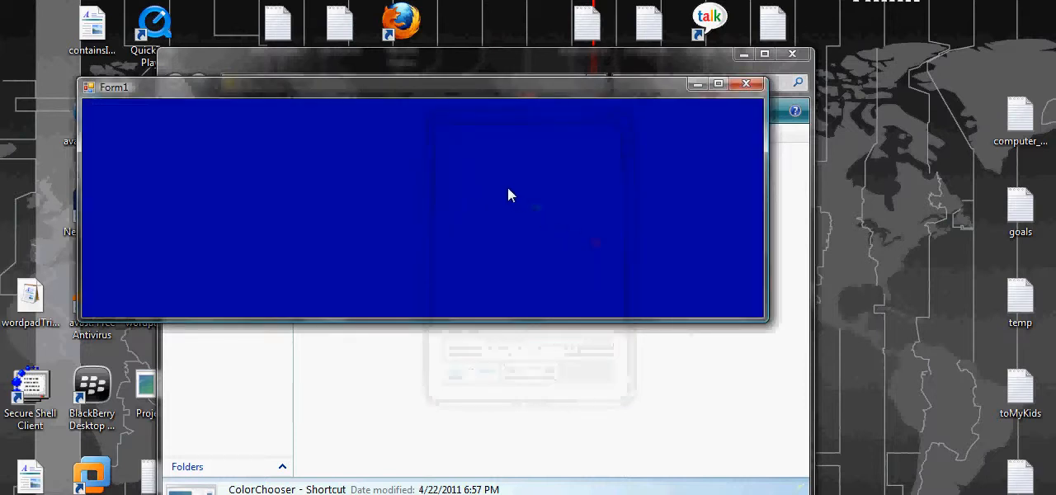
left_click(509, 196)
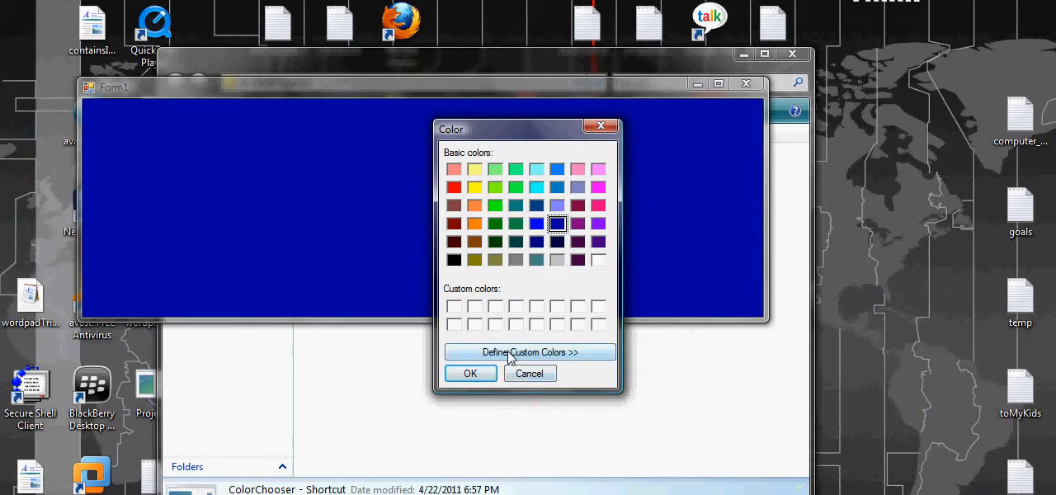
left_click(530, 353)
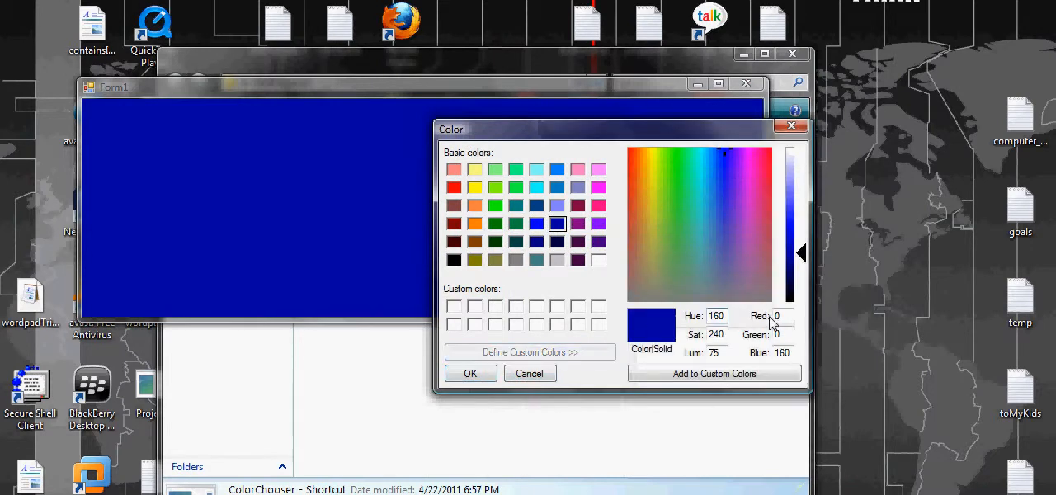
left_click(780, 316)
type("30")
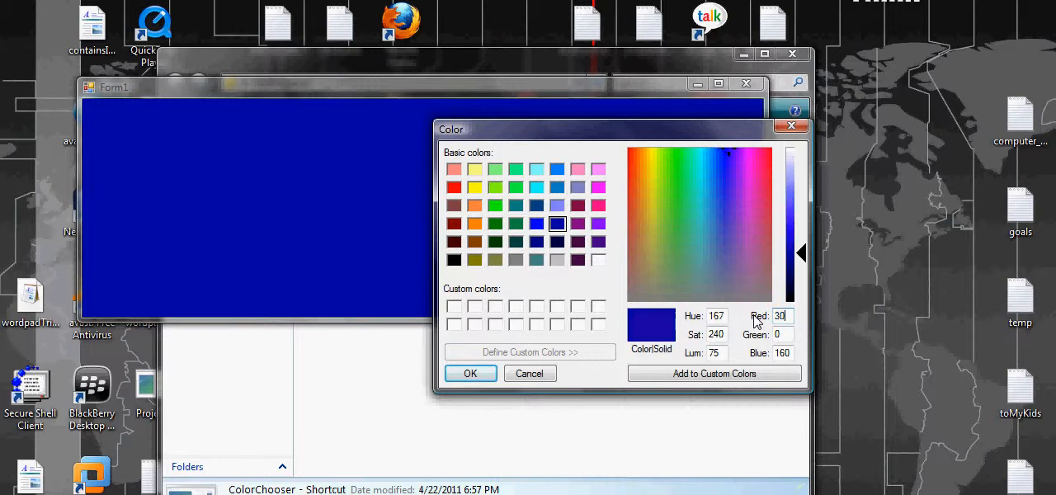
left_click(780, 334)
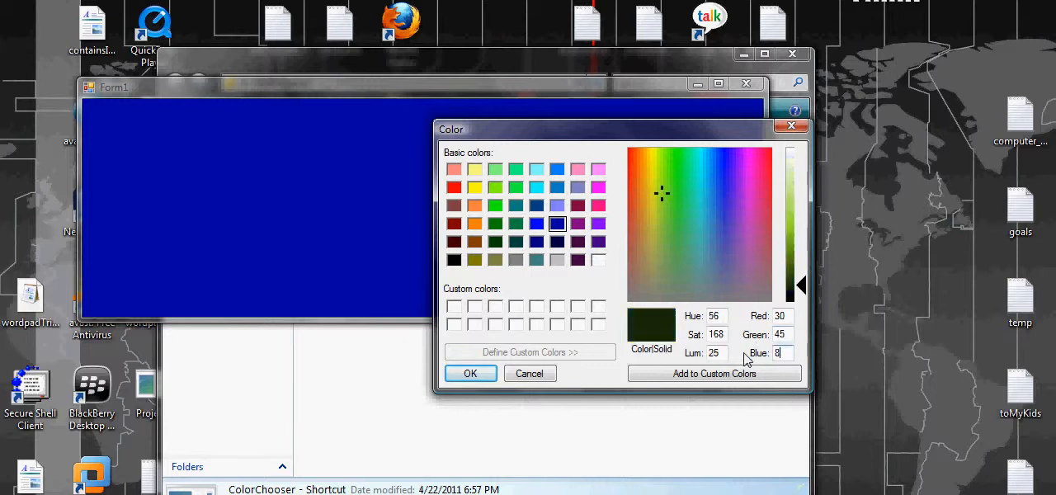
Apply the custom navy colour to the form and close ColorChooser.
left_click(471, 373)
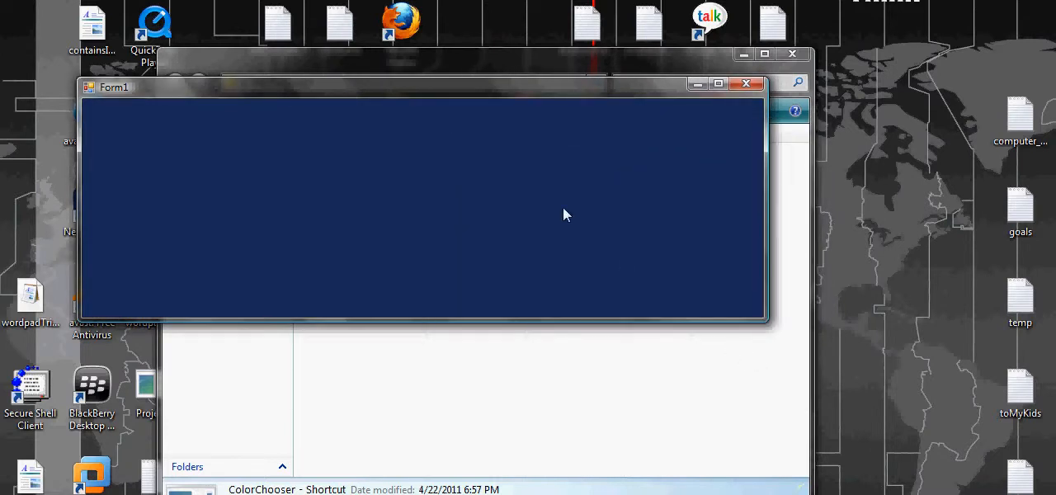
mouse_move(531, 170)
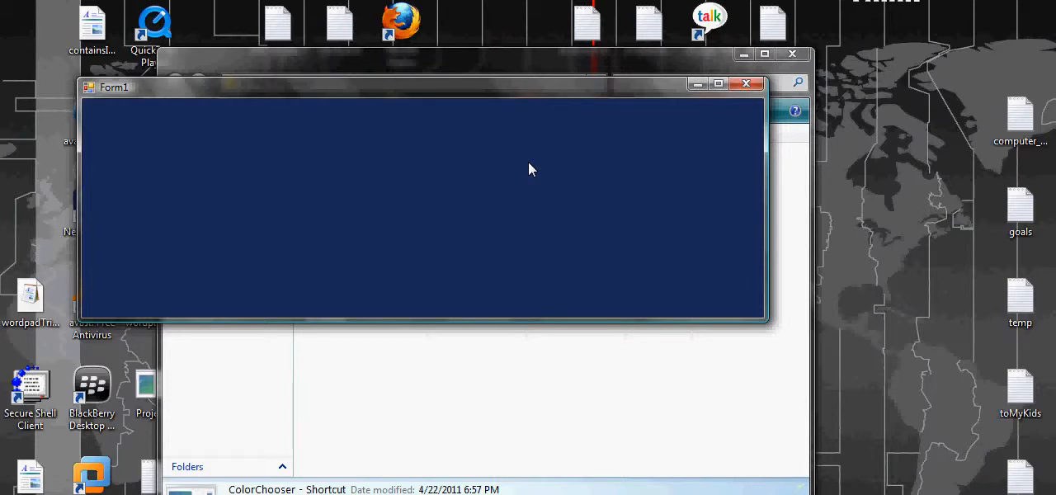
mouse_move(541, 179)
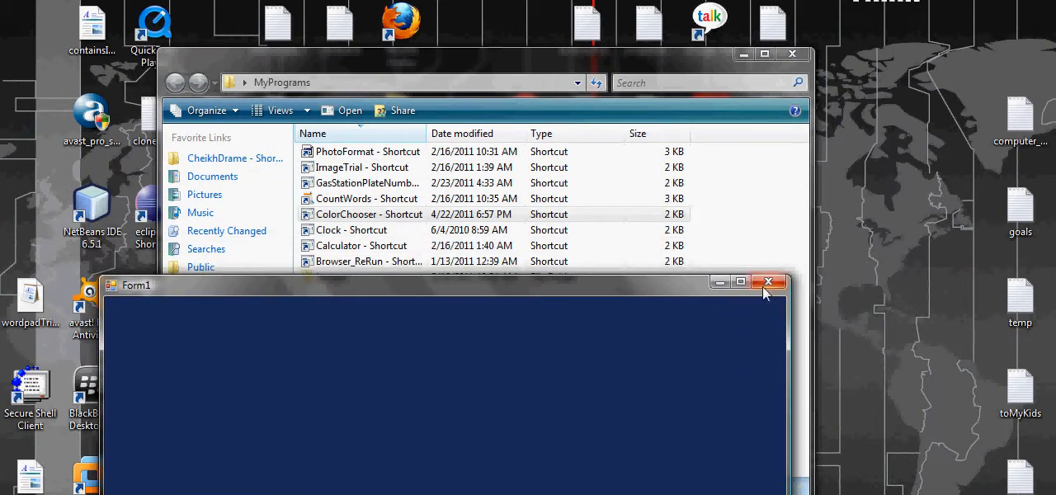
left_click(770, 282)
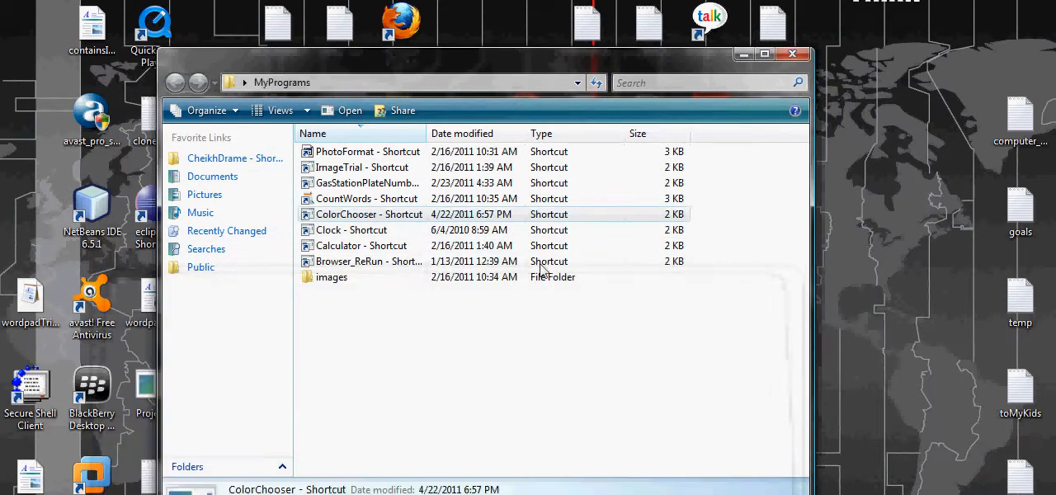
left_click(350, 230)
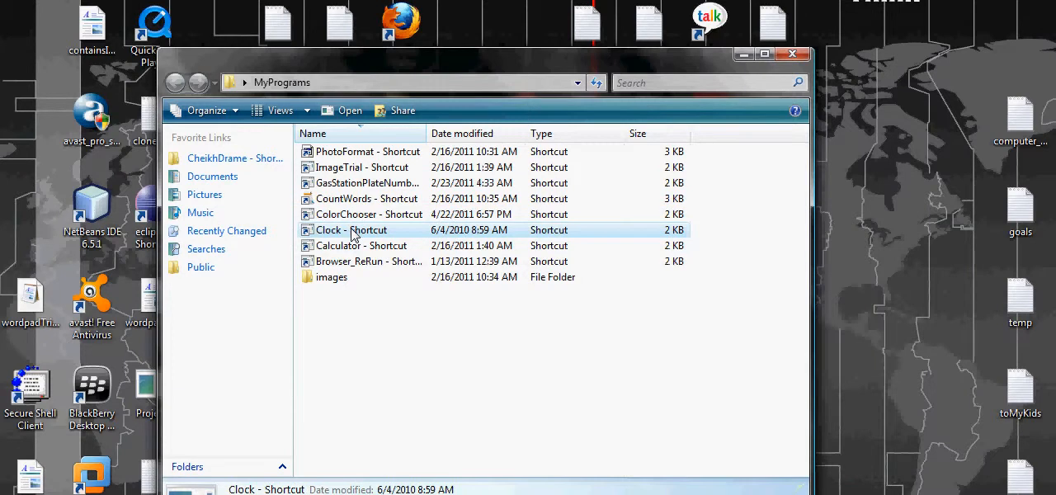
mouse_move(353, 235)
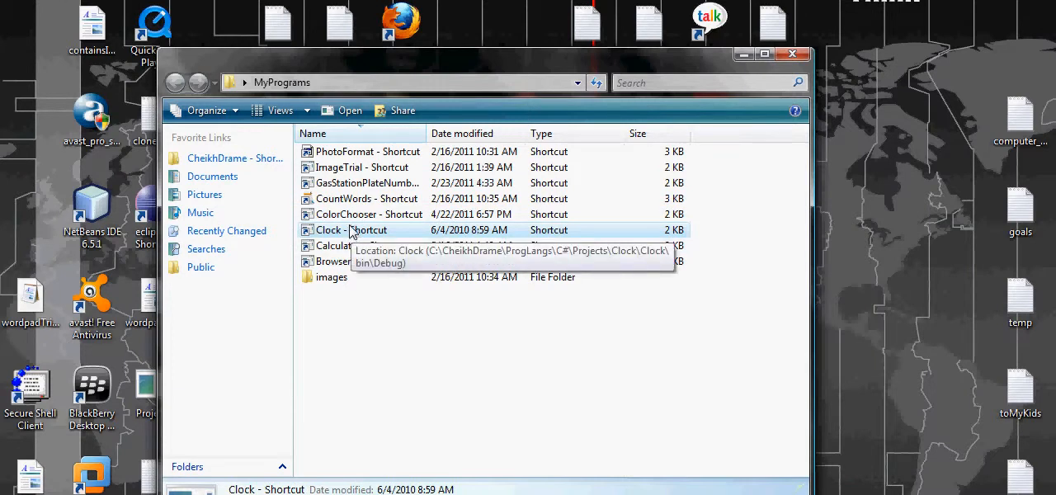
Launch Clock, showing 15:47:05, and toggle the Alarm Check box.
double_click(328, 230)
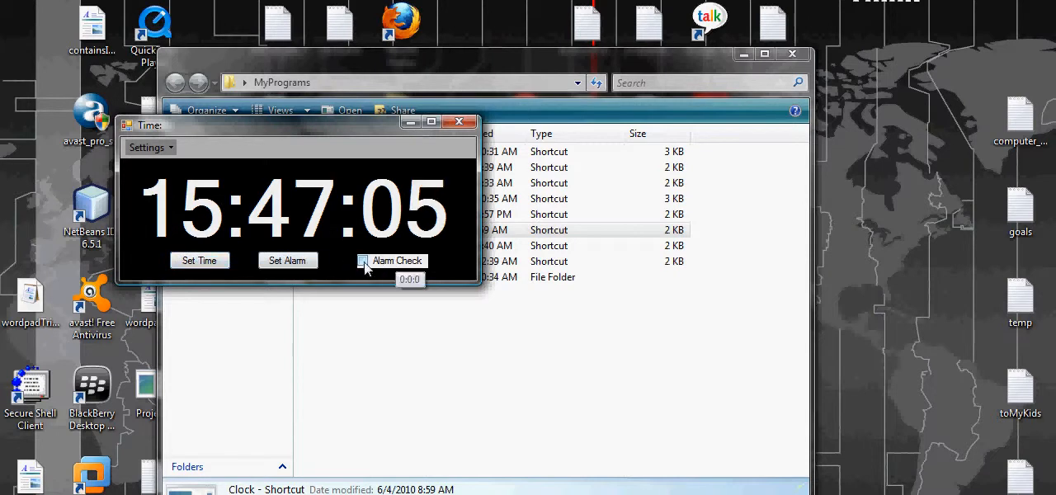
left_click(364, 261)
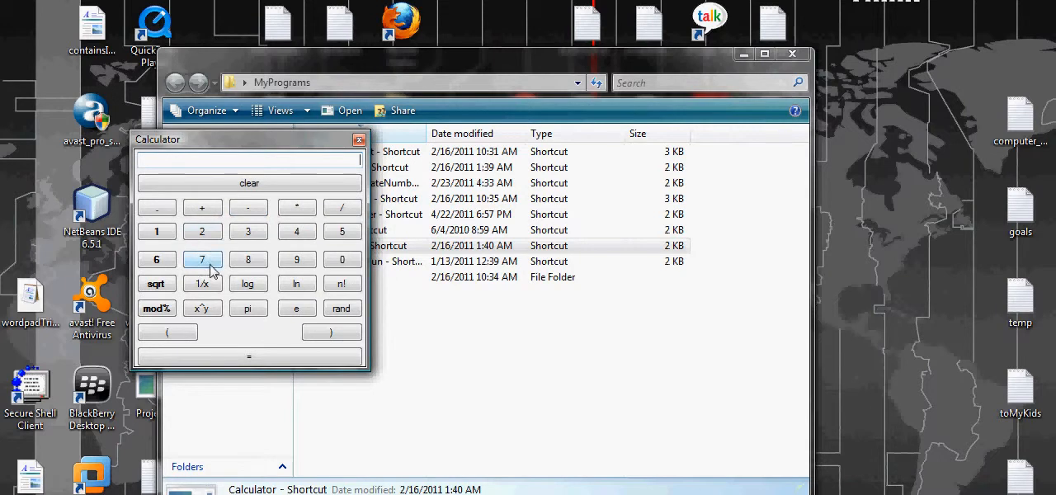
Compute 7 + 9 = 16, divide by 9, and move the Calculator window.
left_click(202, 207)
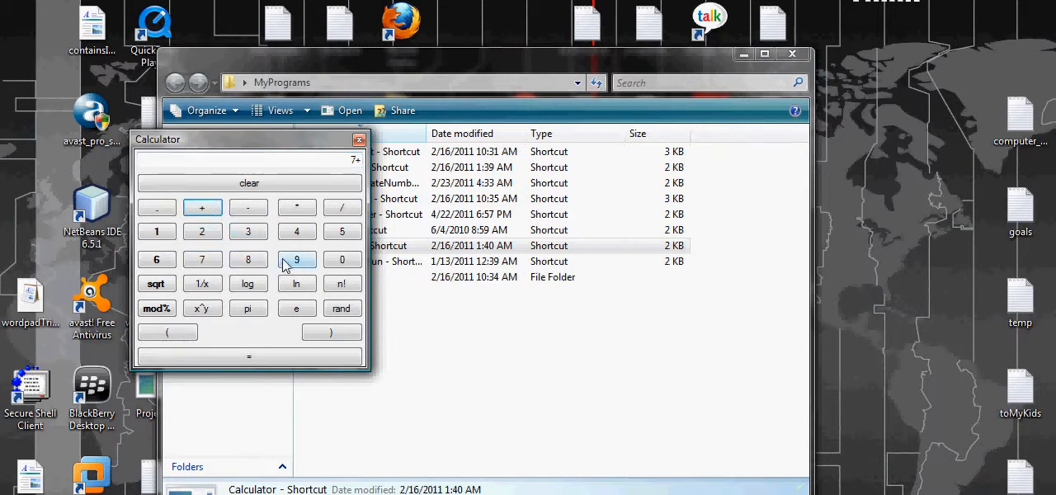
left_click(249, 356)
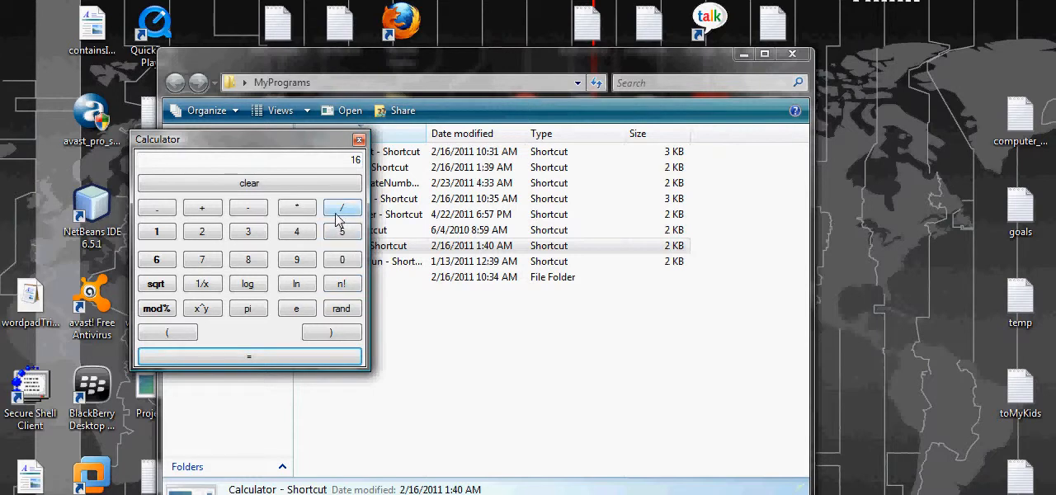
left_click(296, 259)
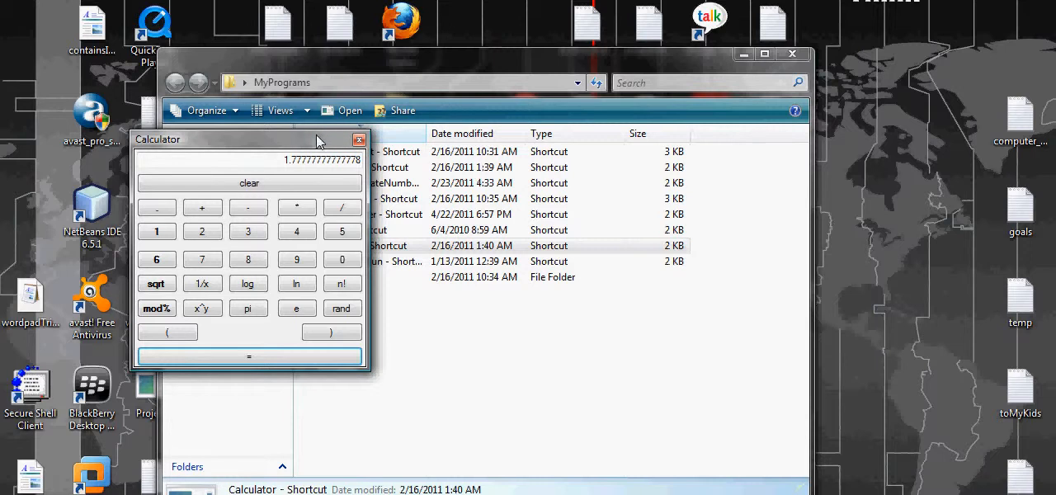
mouse_move(183, 140)
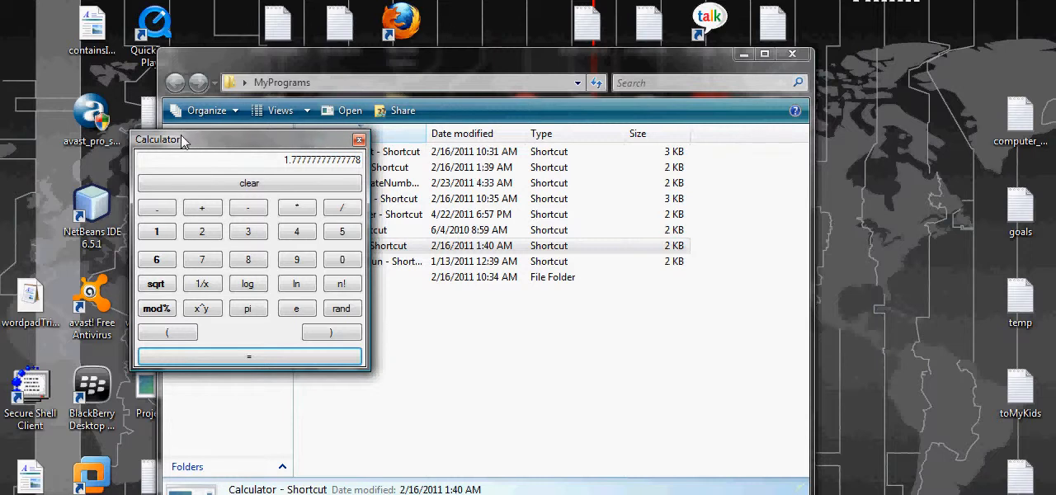
left_click_drag(181, 140, 128, 96)
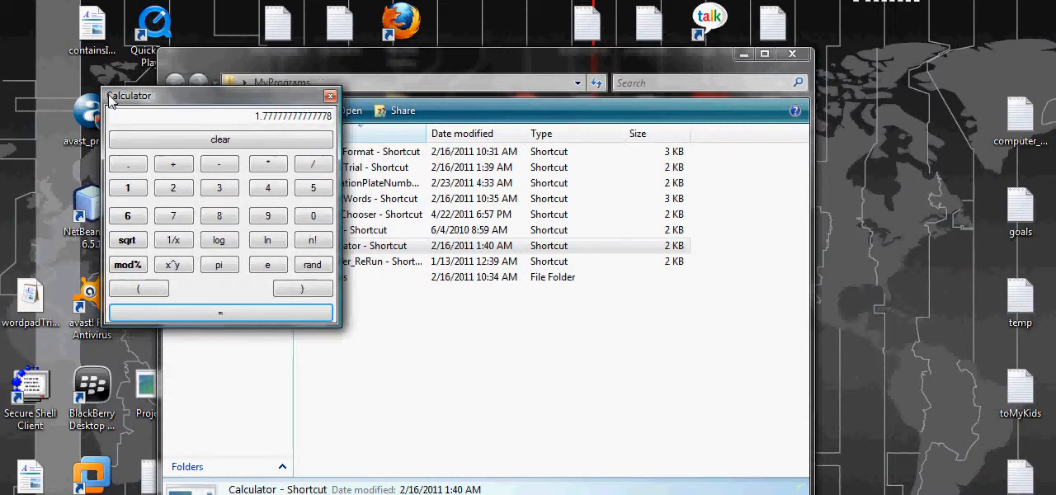
left_click_drag(129, 95, 166, 106)
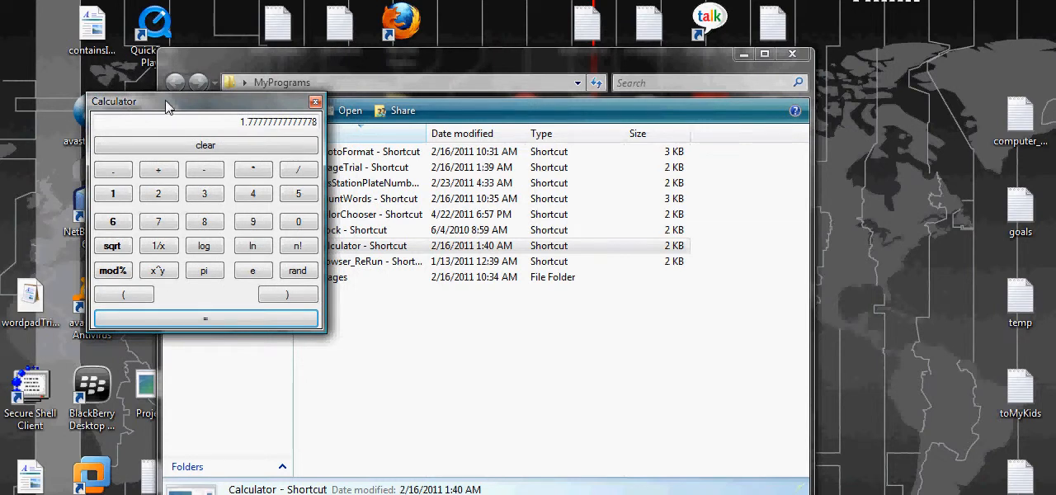
mouse_move(136, 100)
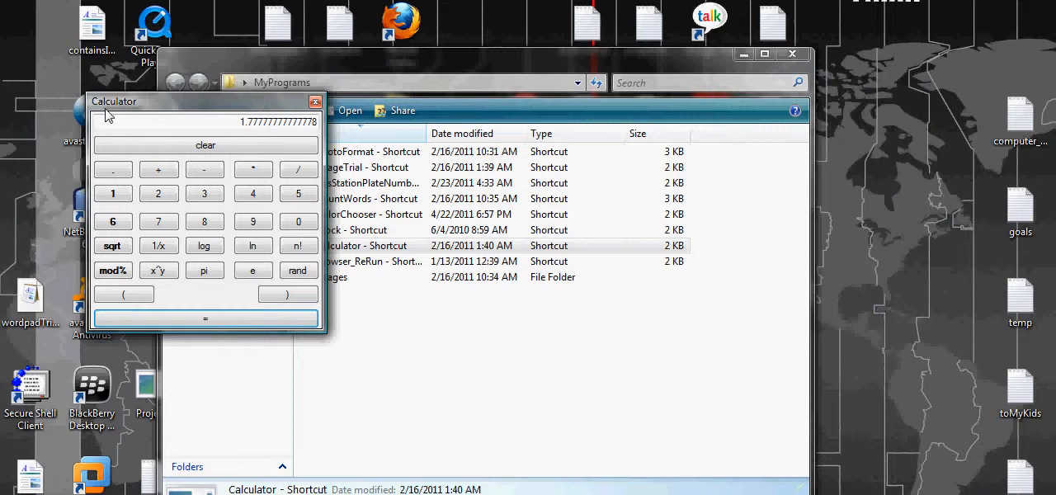
mouse_move(304, 151)
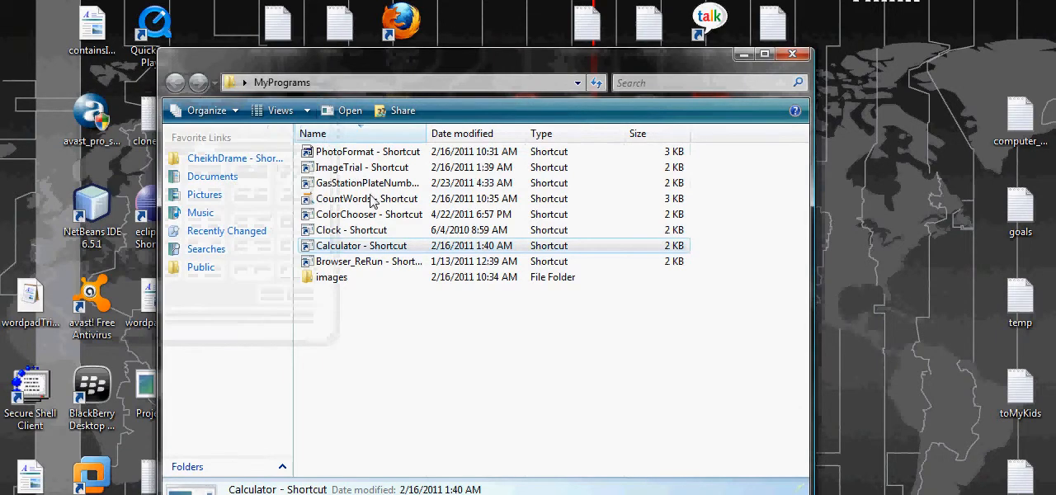
mouse_move(394, 265)
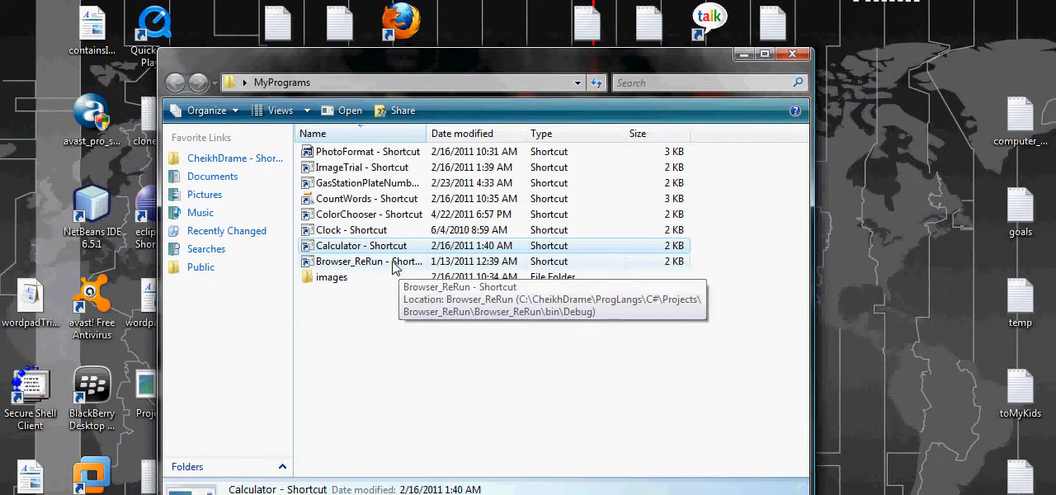
mouse_move(355, 202)
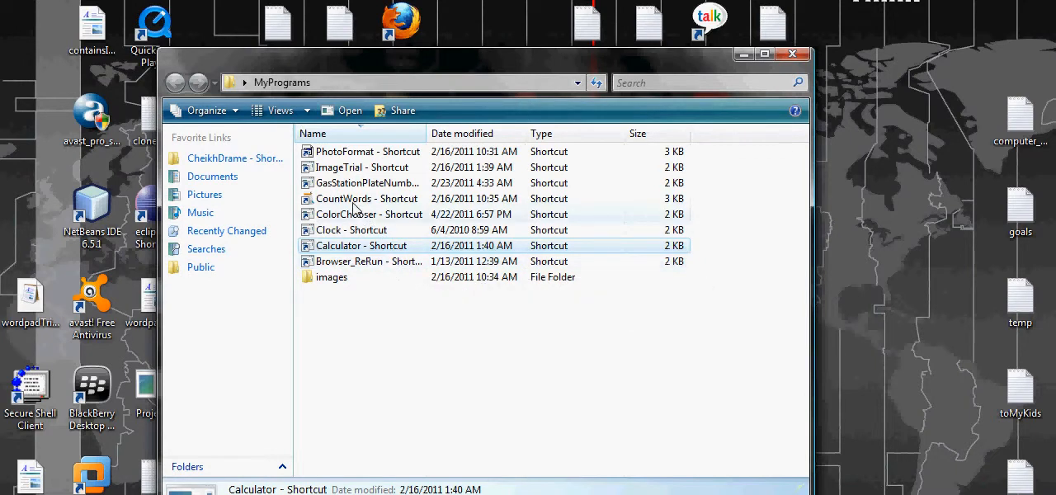
mouse_move(351, 204)
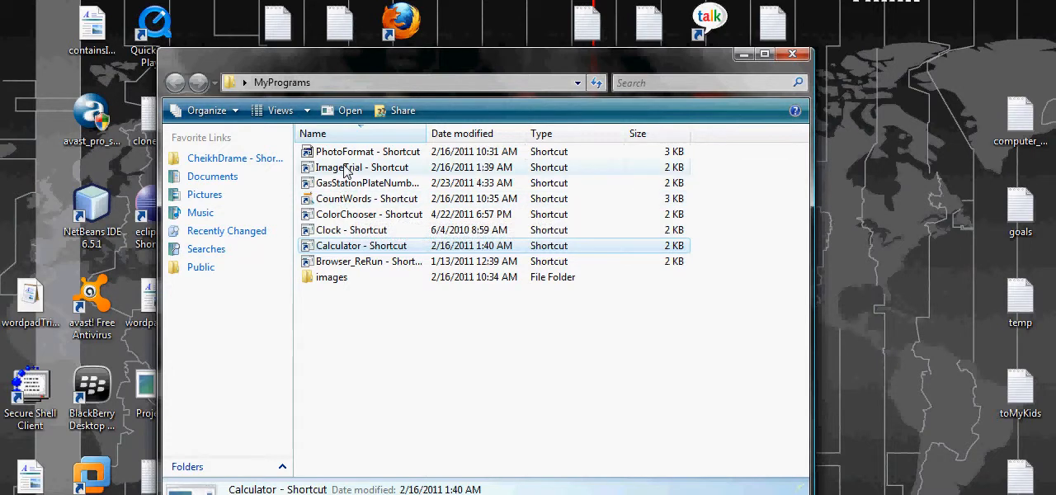
mouse_move(362, 157)
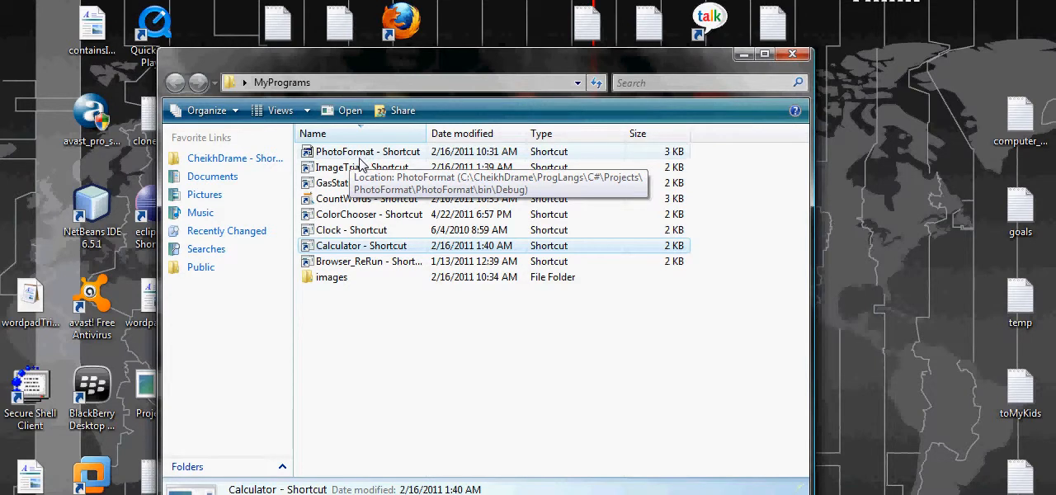
mouse_move(359, 168)
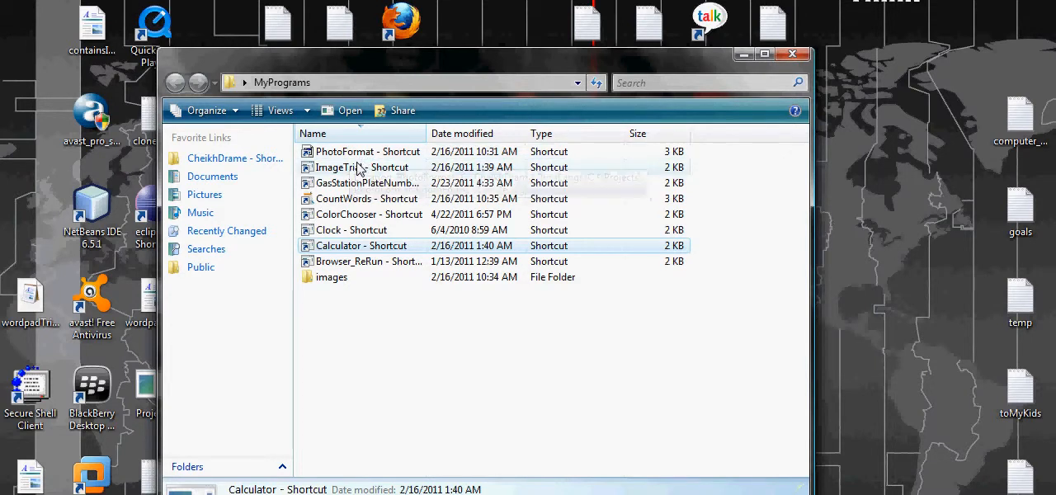
mouse_move(341, 168)
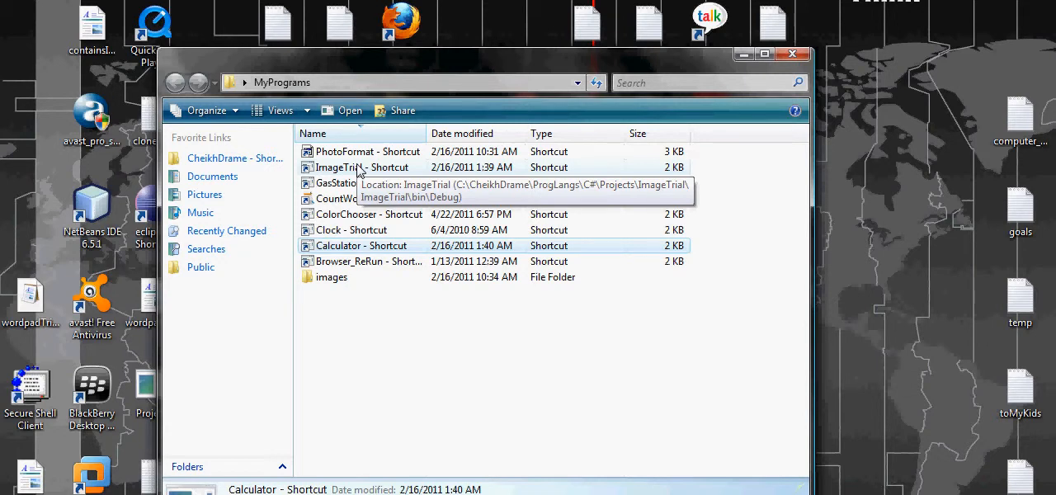
mouse_move(359, 172)
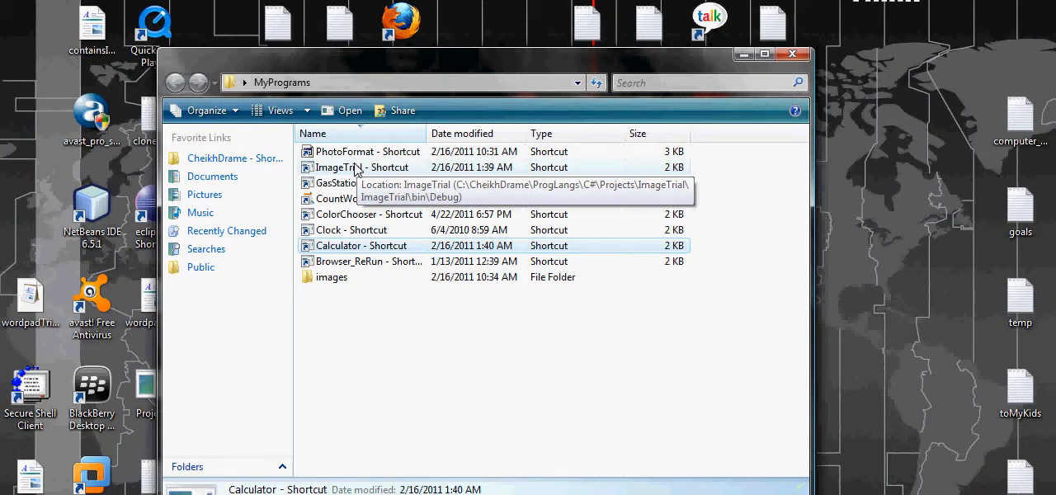